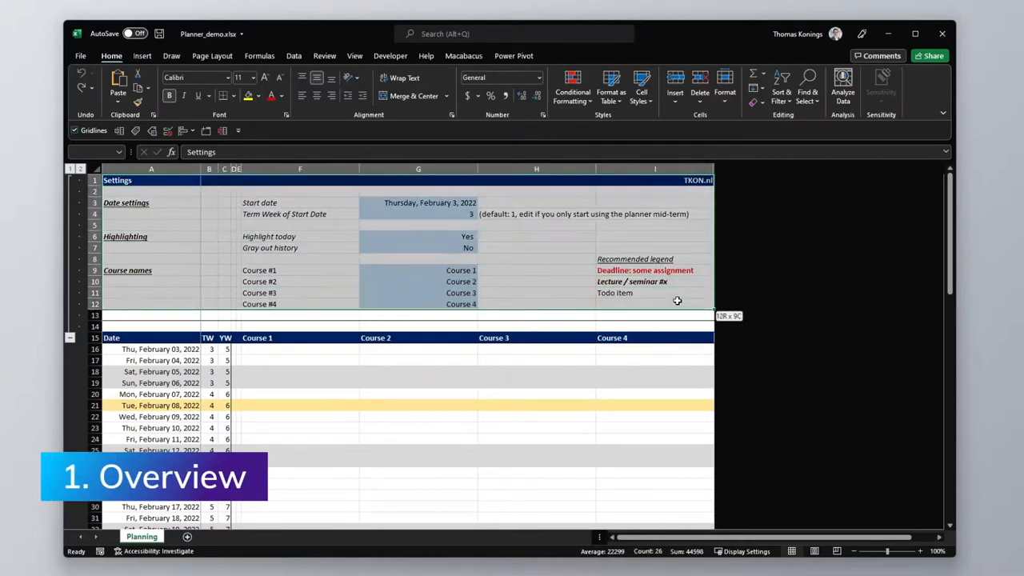
Step: Inspect the Todo legend entry, the Course 1 header and the February 7 day row
left_click(654, 314)
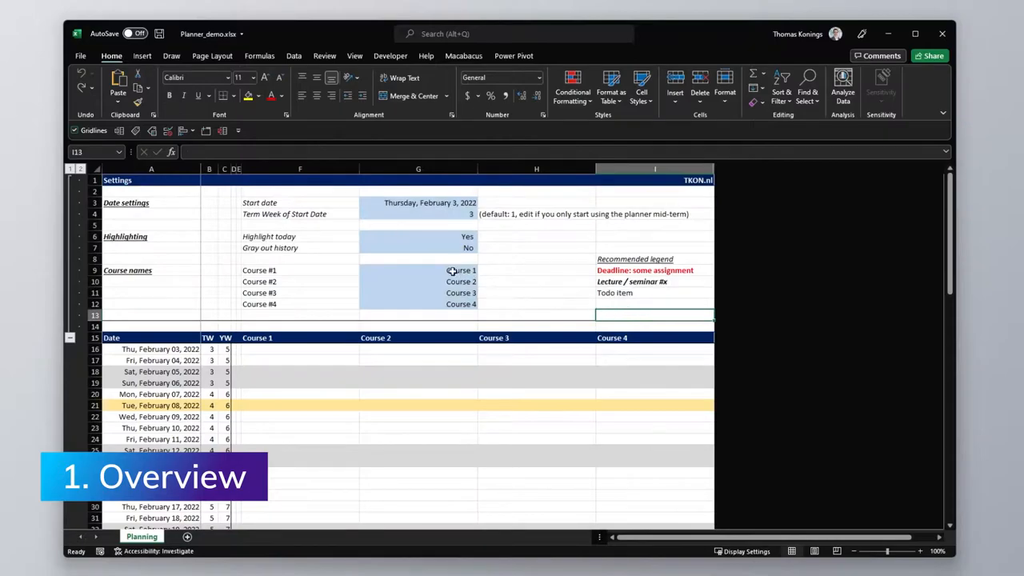
mouse_move(421, 265)
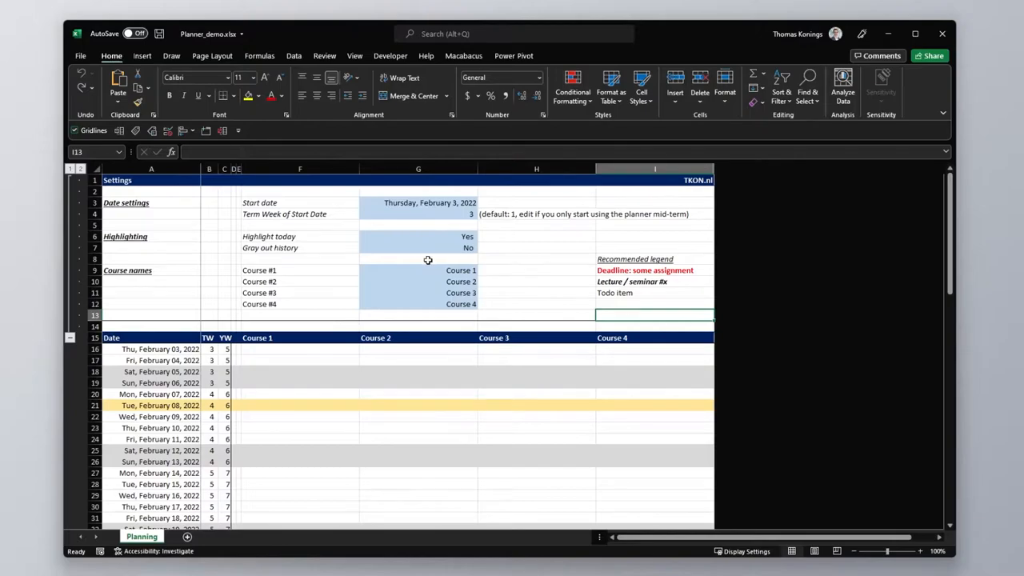
mouse_move(623, 262)
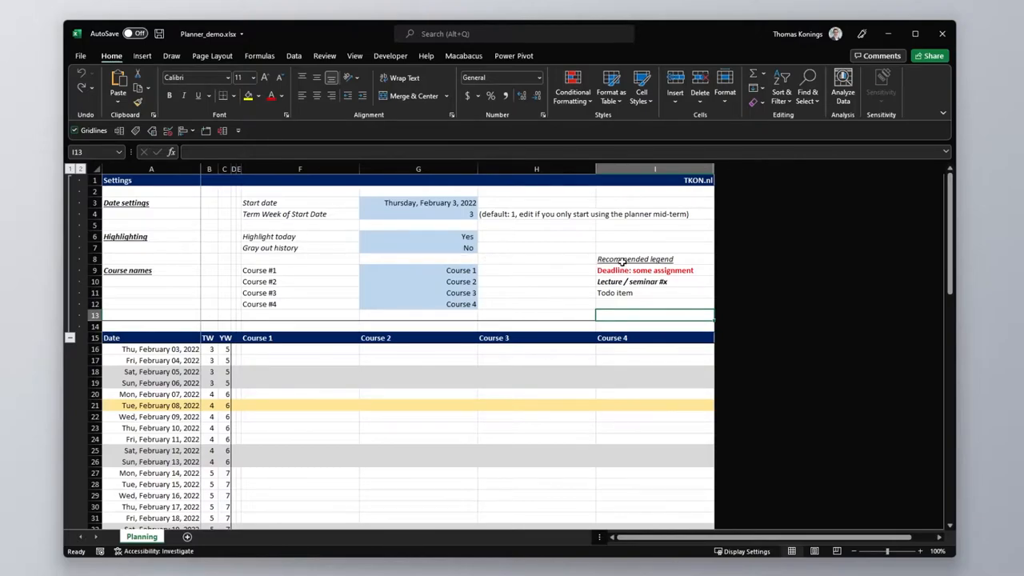
left_click(654, 292)
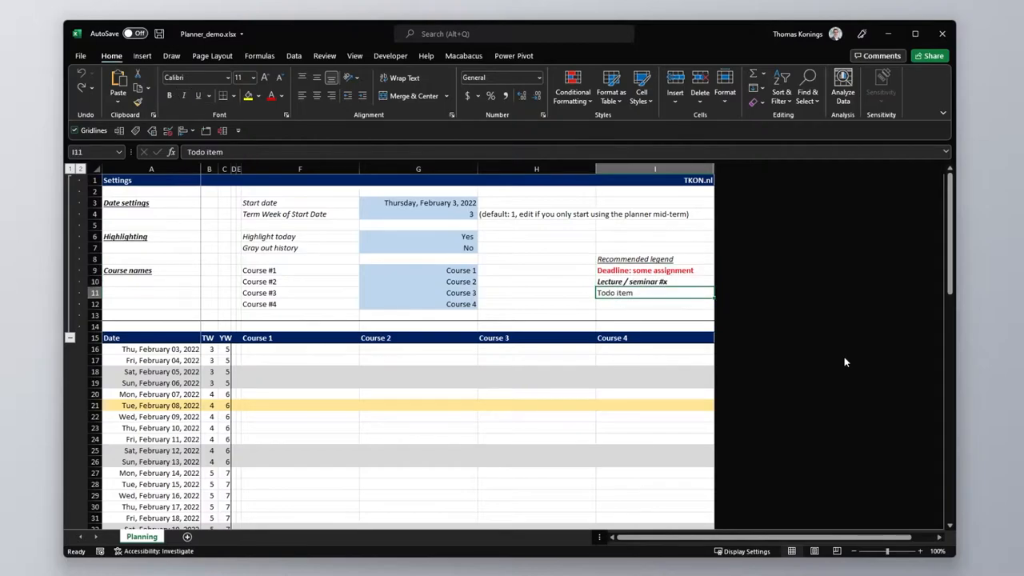
mouse_move(630, 262)
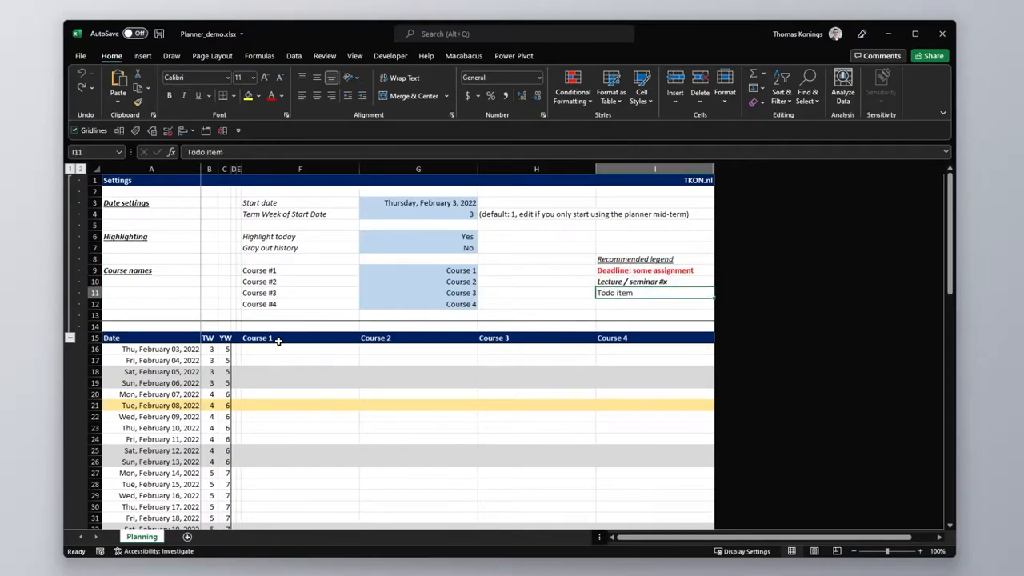
left_click(654, 394)
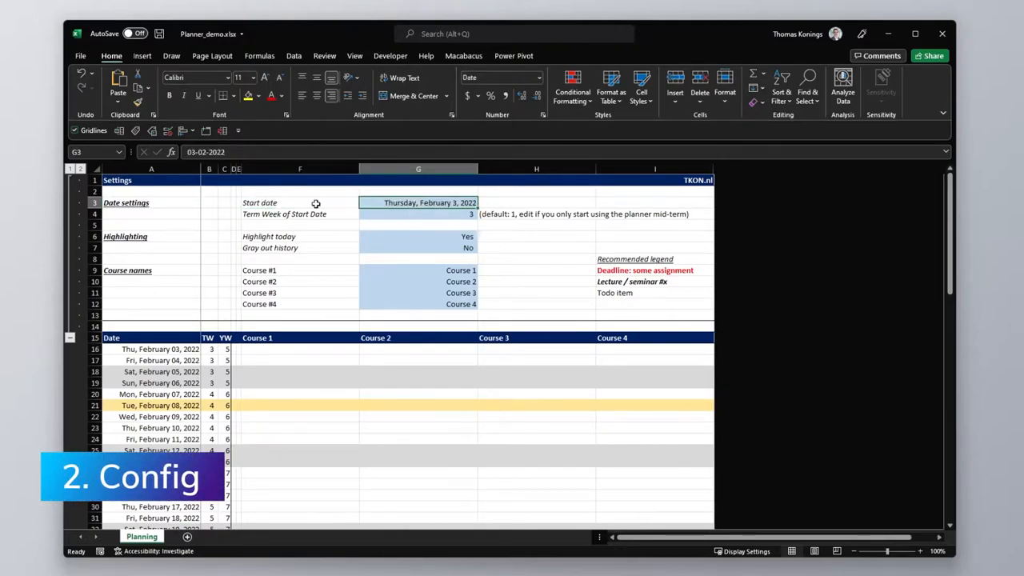
mouse_move(165, 393)
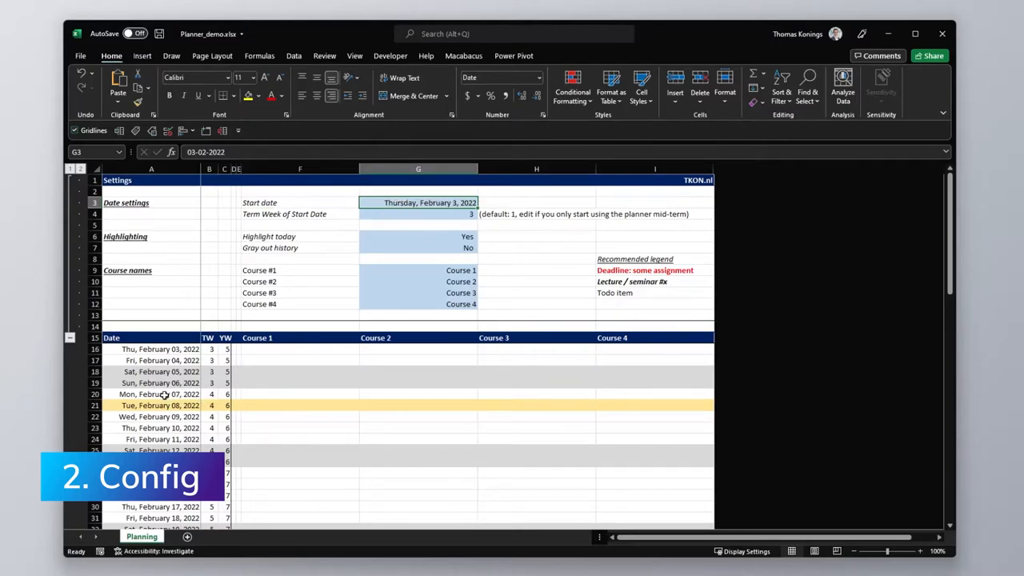
left_click(653, 394)
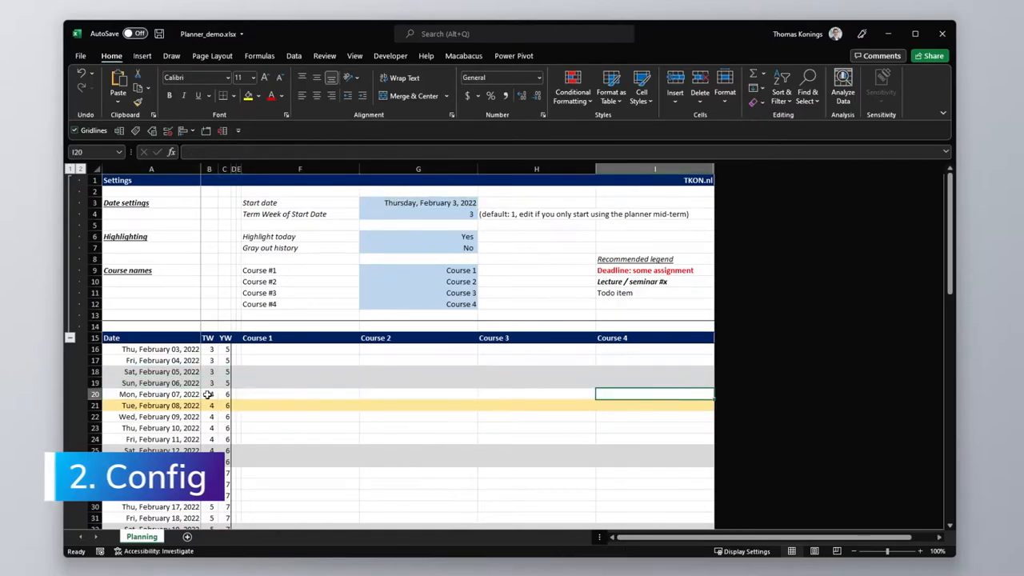
left_click(300, 394)
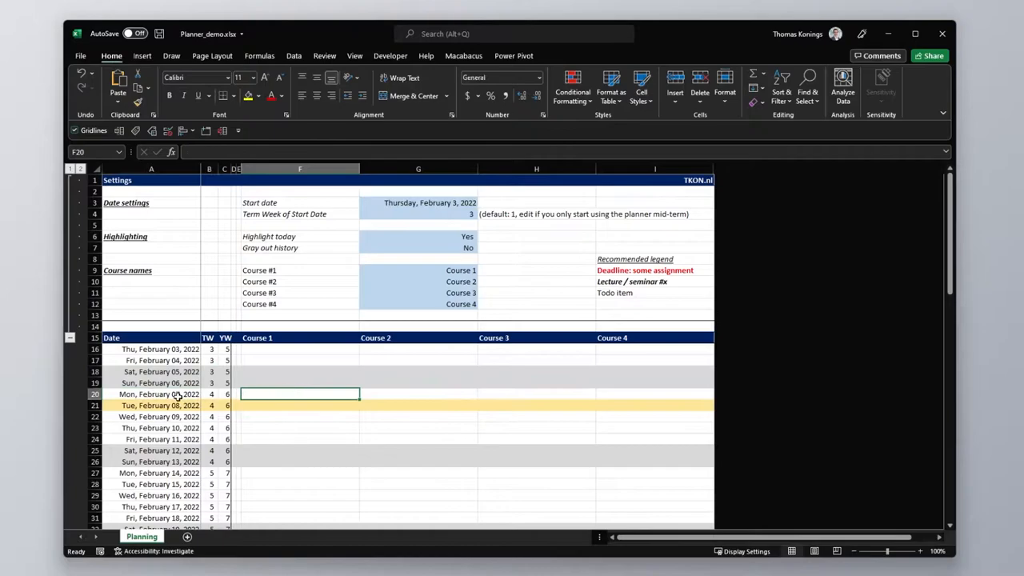
Step: Set the planner start date in G3 to 07-02-2022
left_click(151, 393)
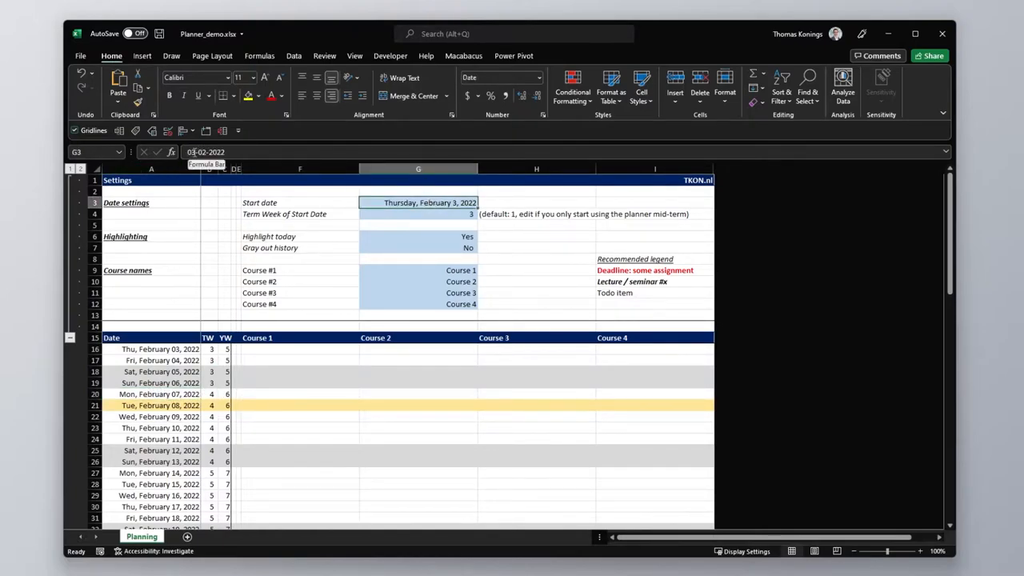
type("07-02-2022")
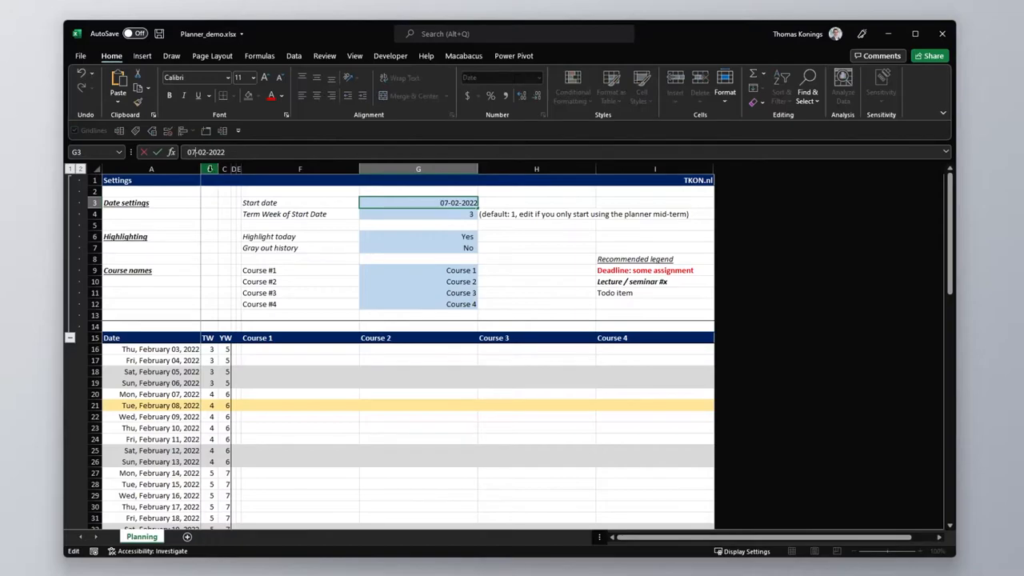
key("Return")
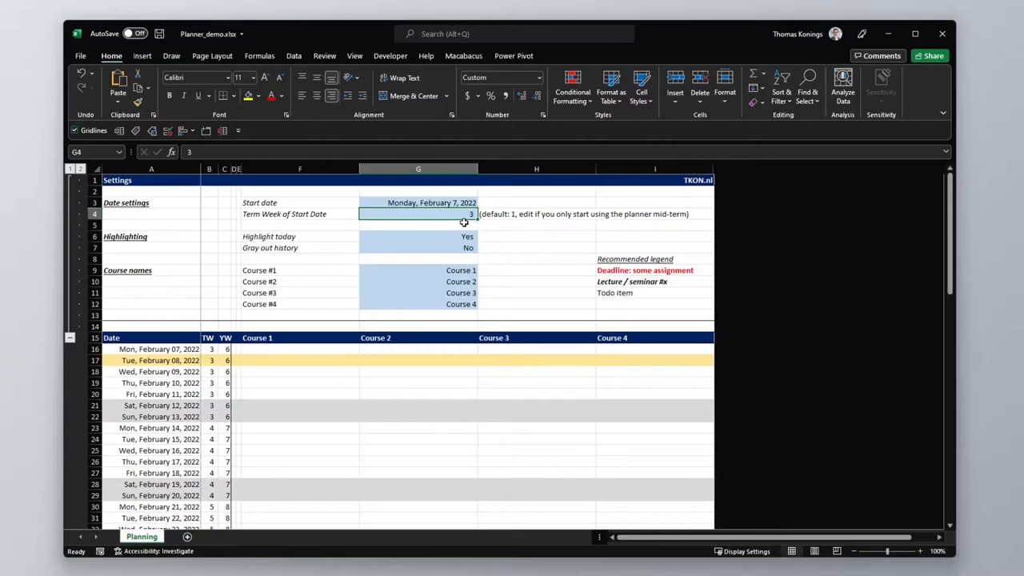
Step: Enter the term week in G4, then check the term-week and year-week formulas in B16 and C16
type("1")
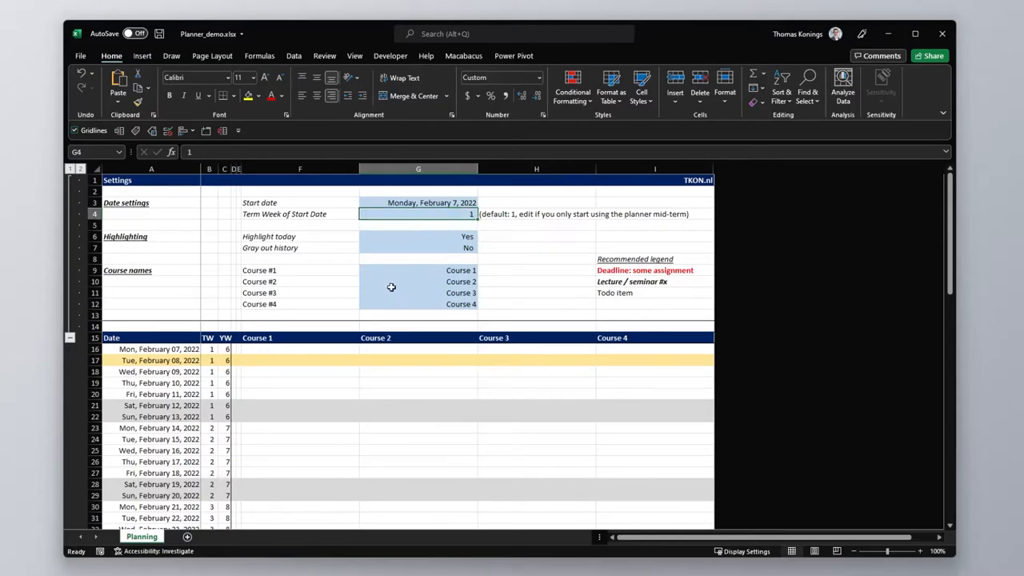
mouse_move(376, 295)
type("4")
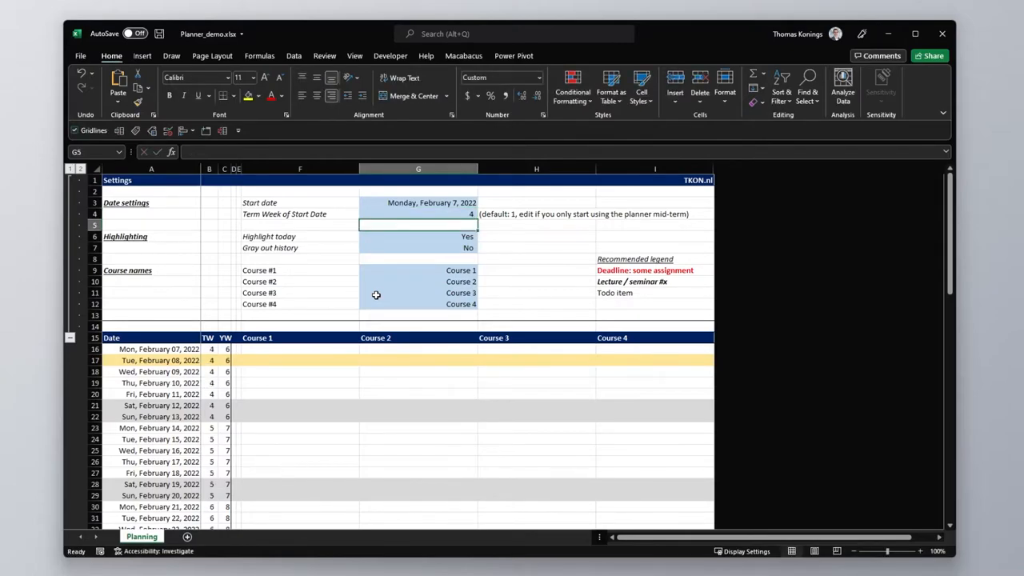
scroll("down", 3)
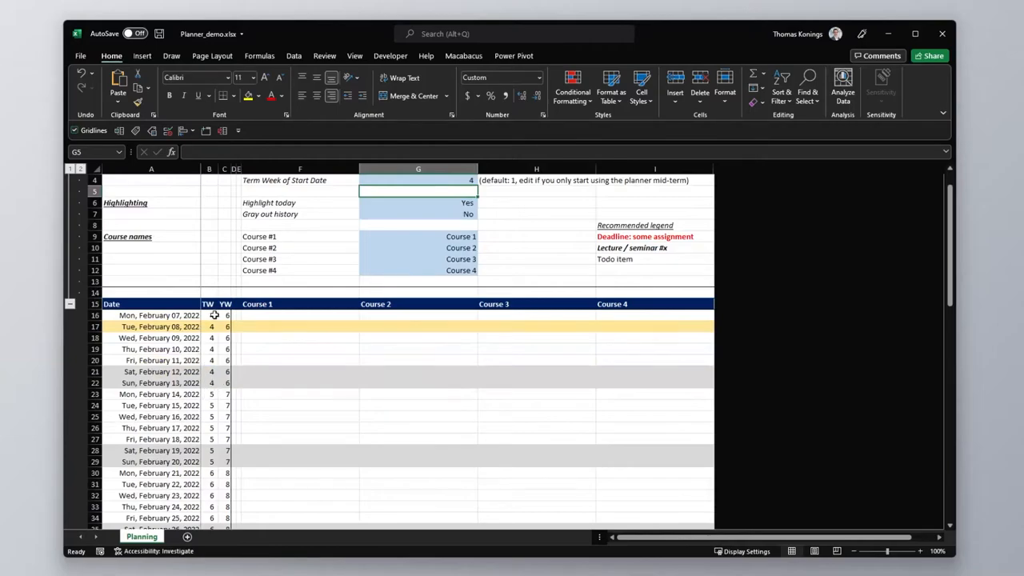
scroll("down", 3)
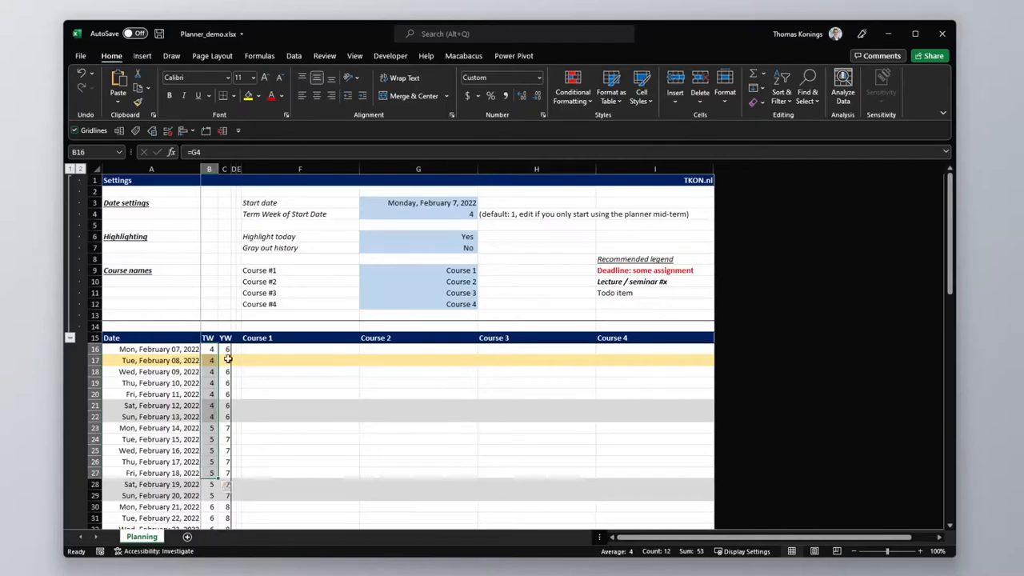
left_click(226, 349)
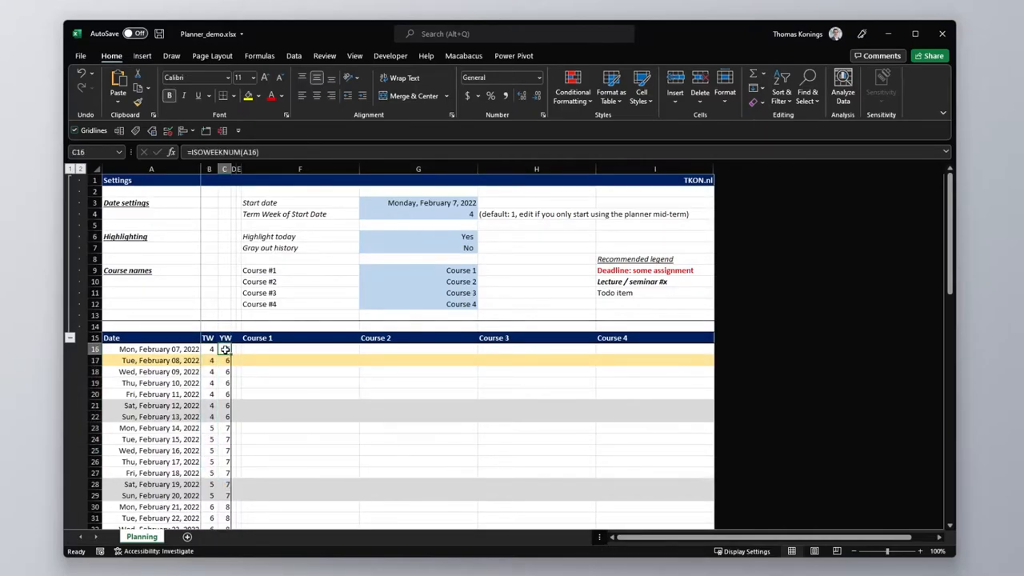
left_click(300, 236)
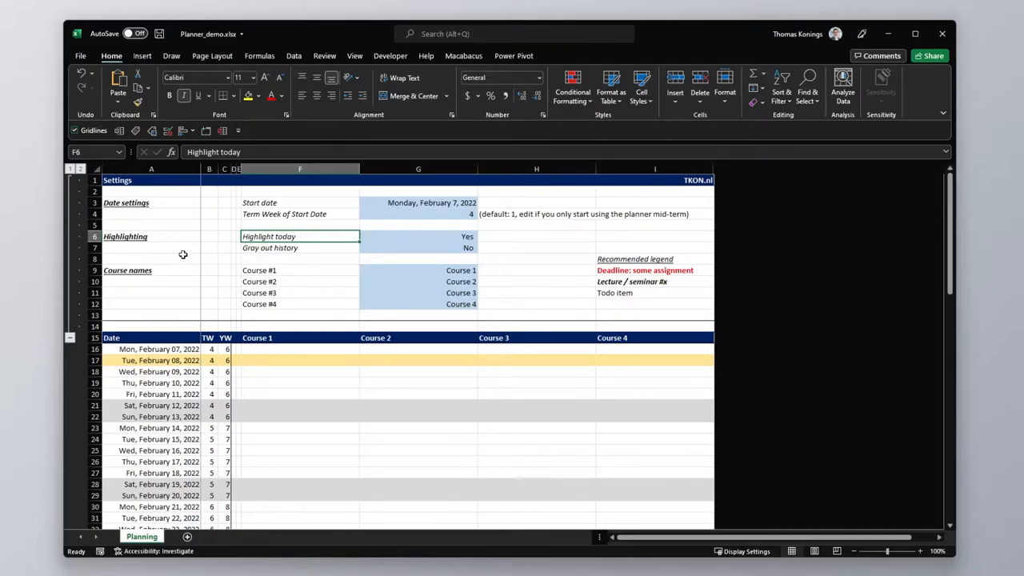
Step: Keep Highlight today at Yes and set Gray out history to Yes in G6 and G7
left_click(418, 236)
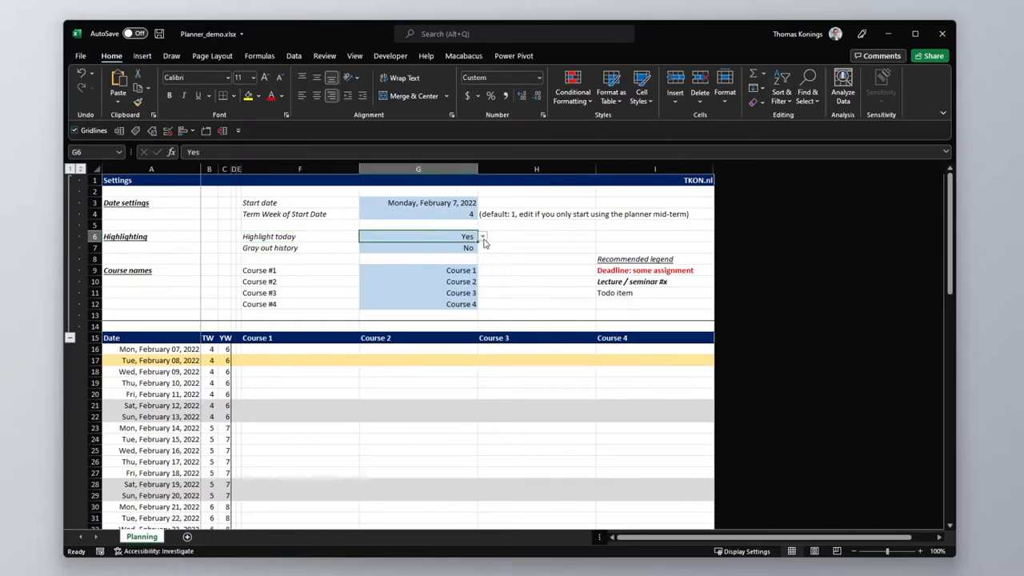
left_click(468, 248)
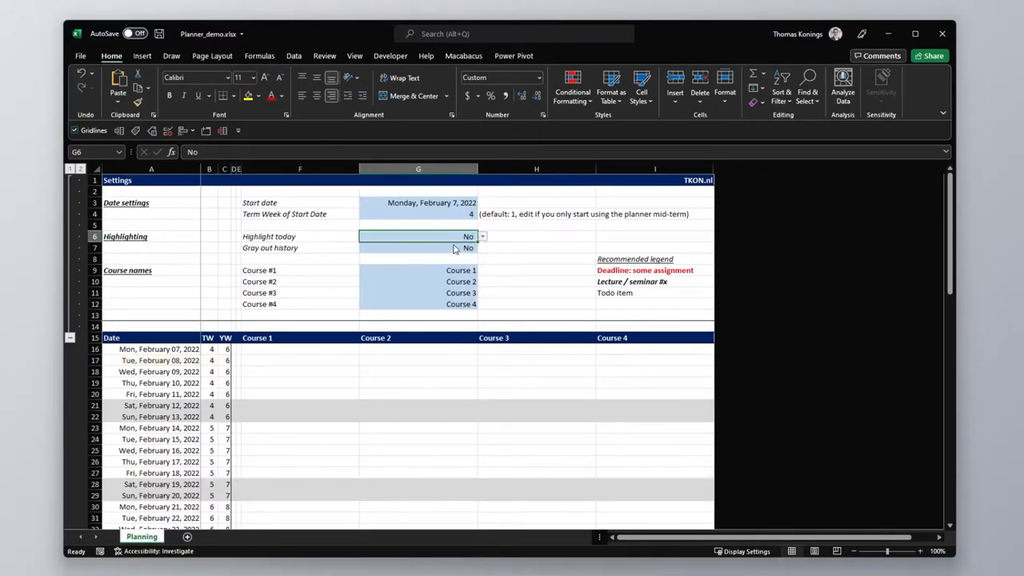
left_click(467, 236)
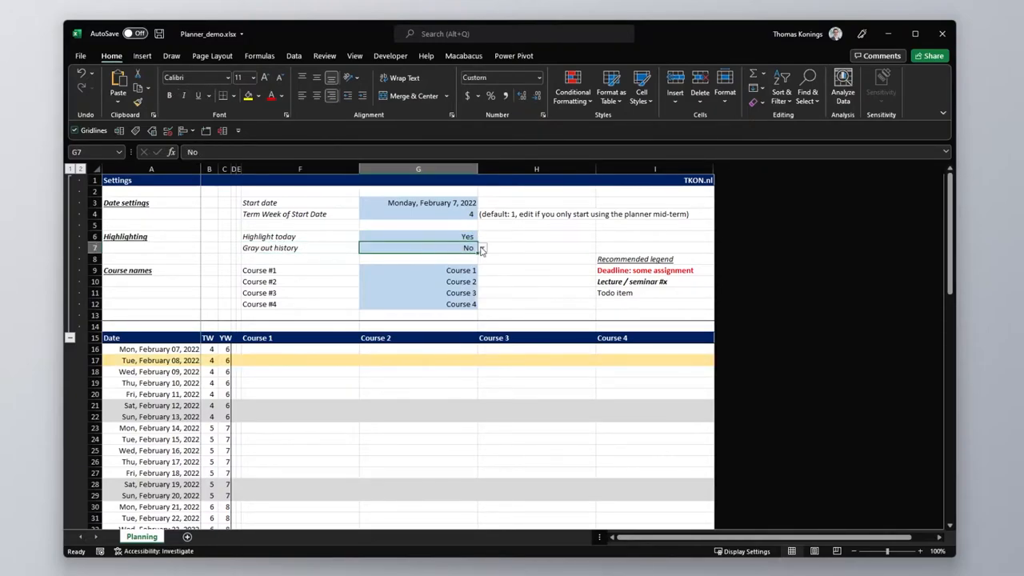
left_click(481, 247)
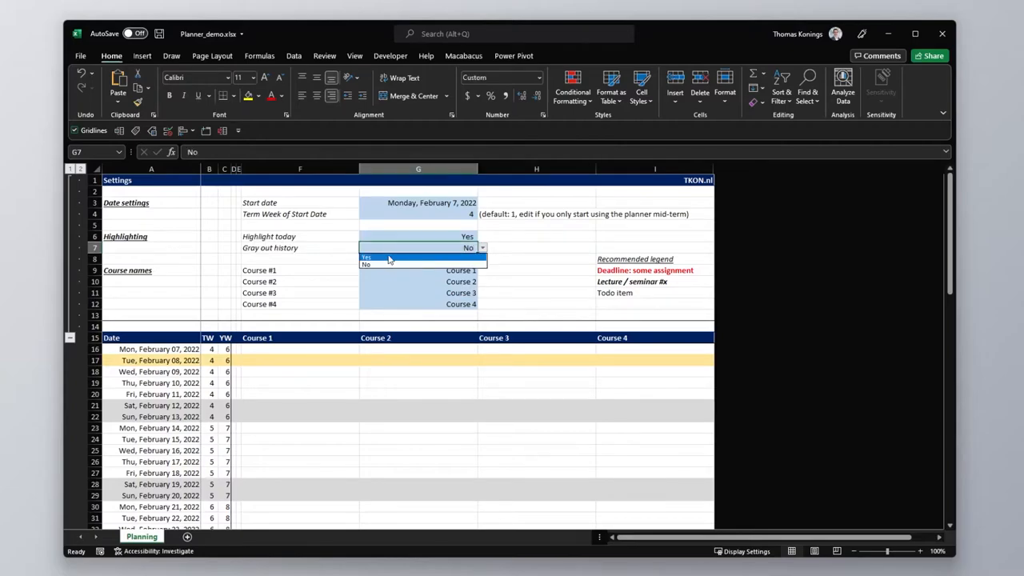
left_click(366, 256)
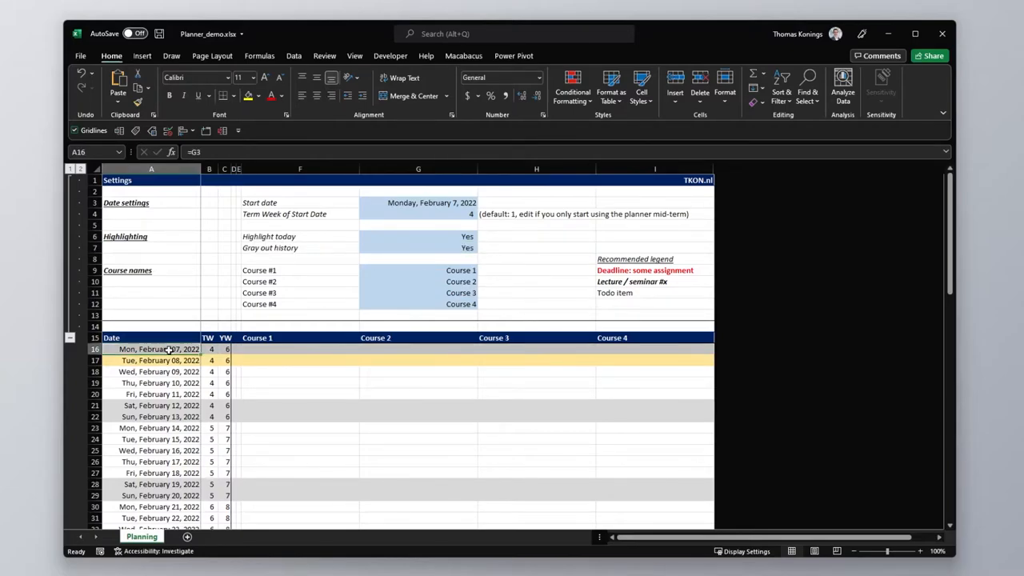
left_click(151, 270)
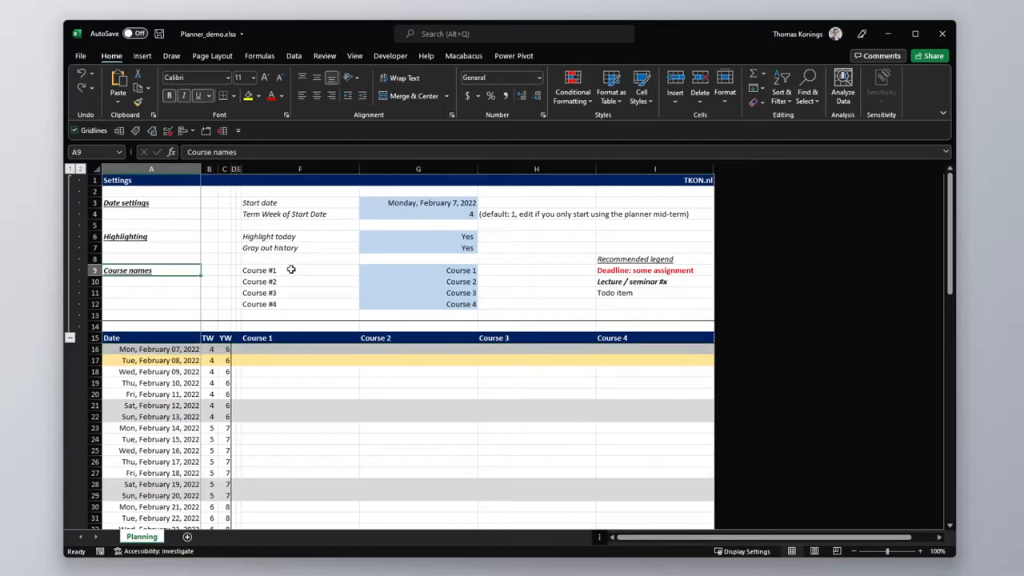
mouse_move(234, 270)
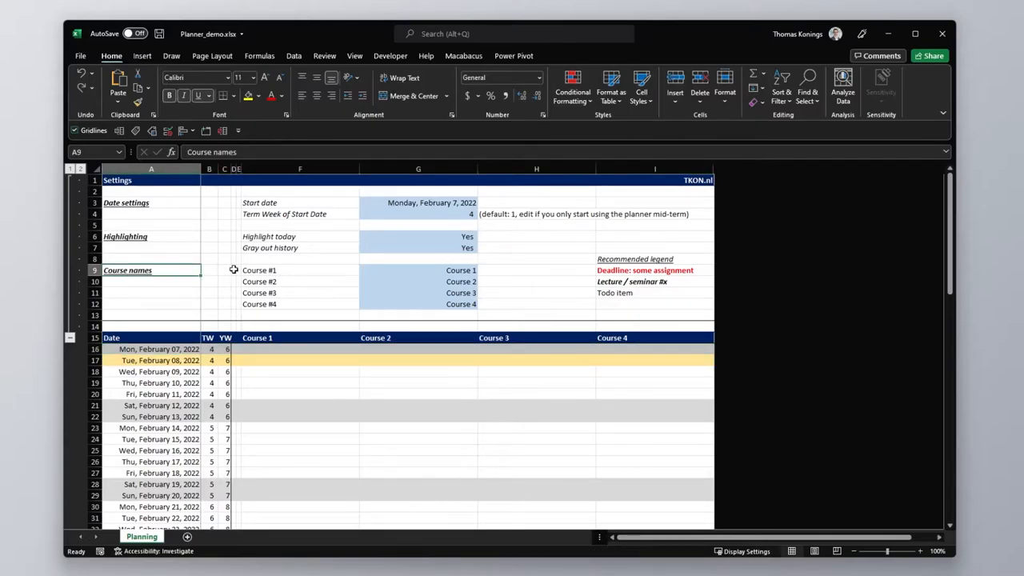
left_click_drag(259, 270, 460, 304)
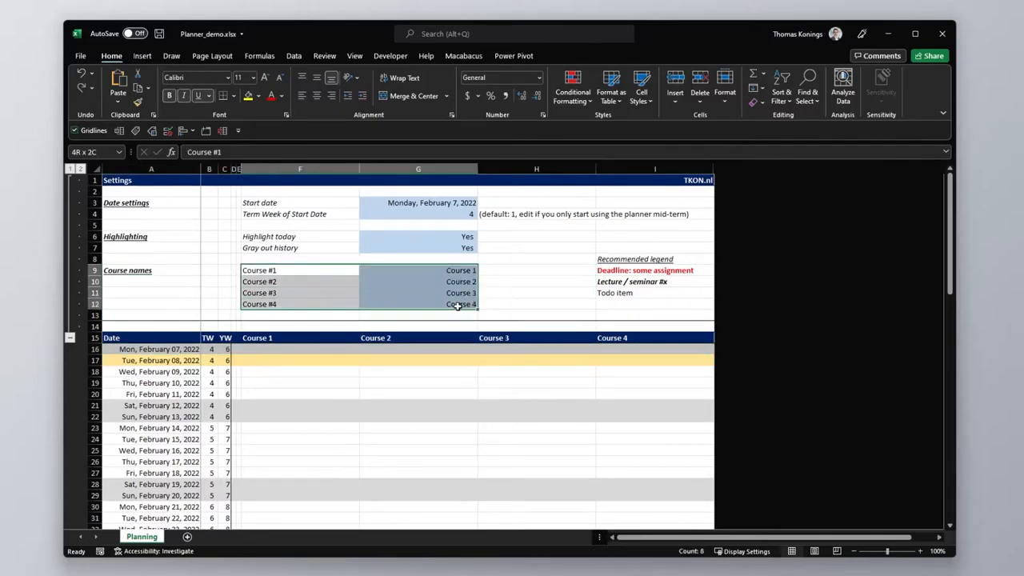
left_click(418, 304)
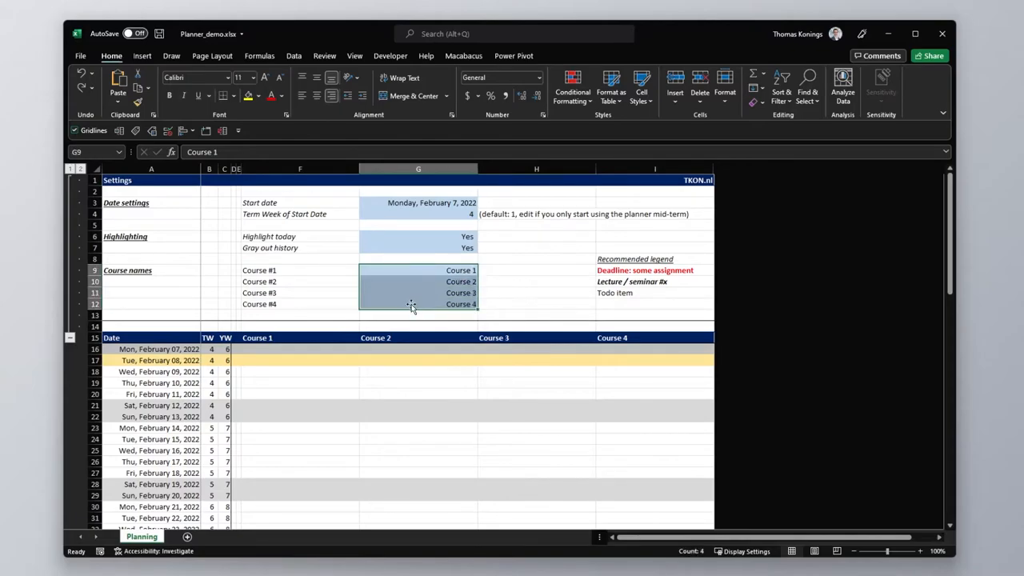
left_click(417, 269)
type("Accounting")
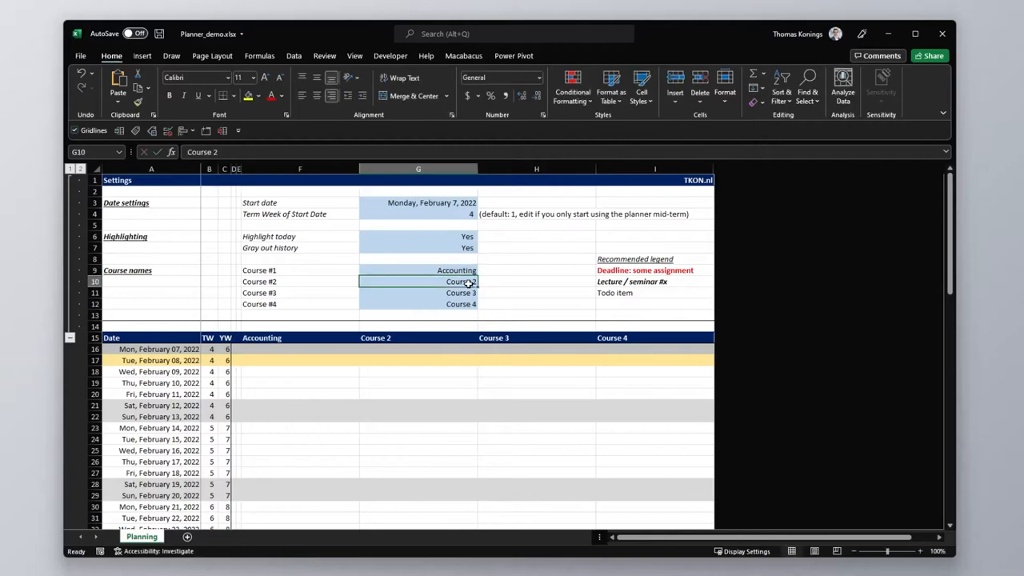
left_click(299, 336)
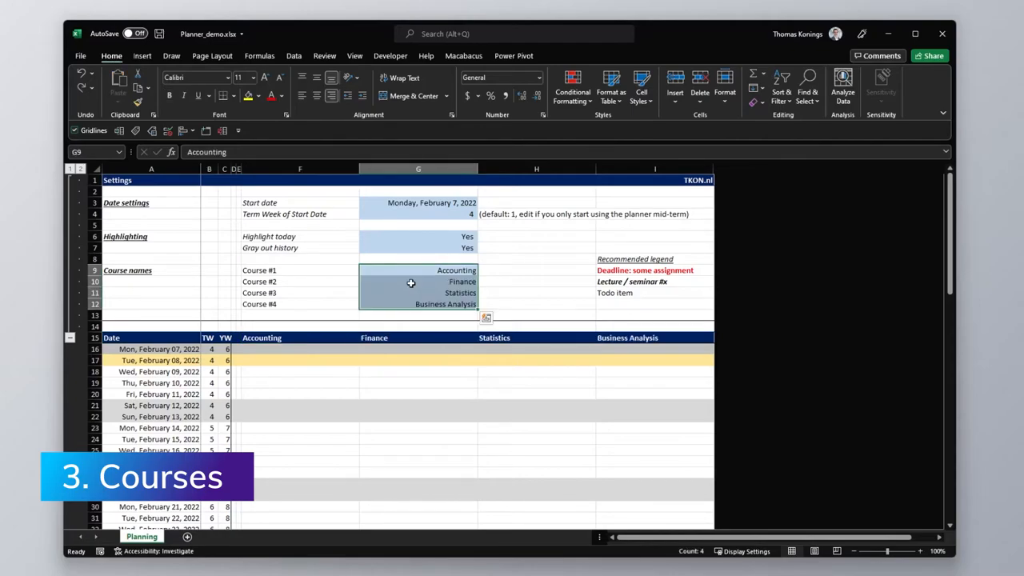
mouse_move(421, 276)
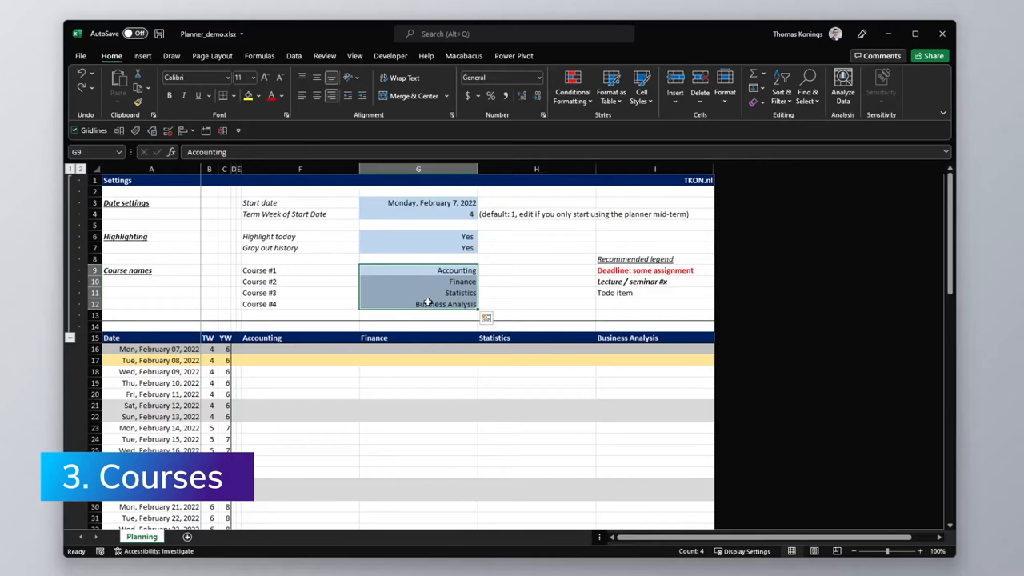
left_click(418, 292)
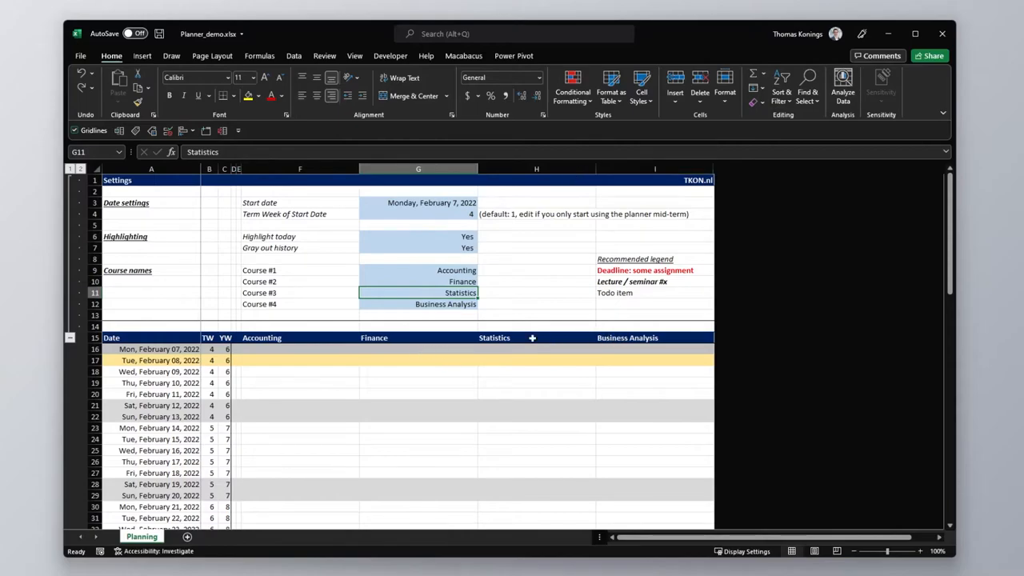
left_click(655, 169)
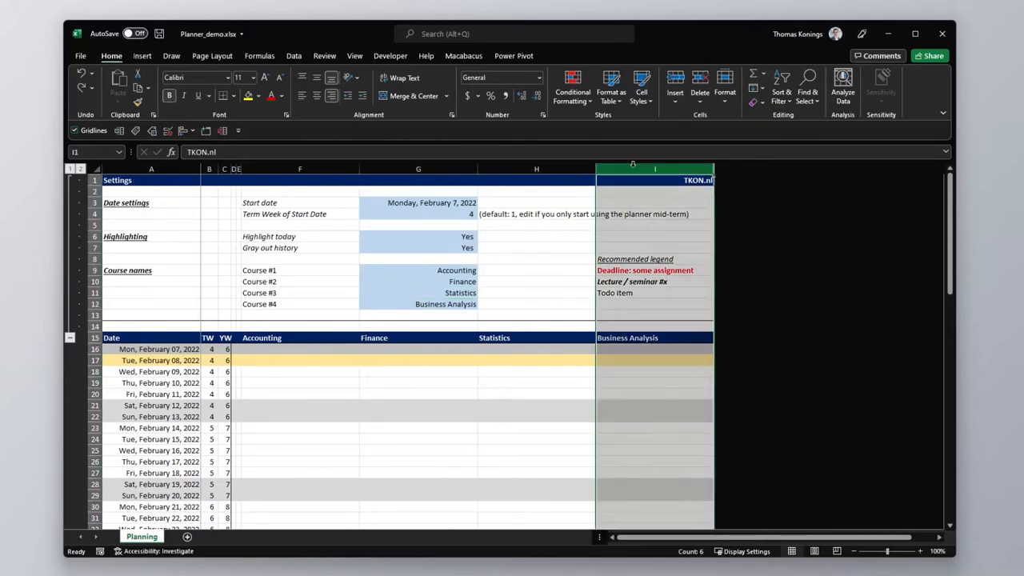
Step: Insert a blank column at column I and compare its empty header with Business Analysis's formula
right_click(656, 169)
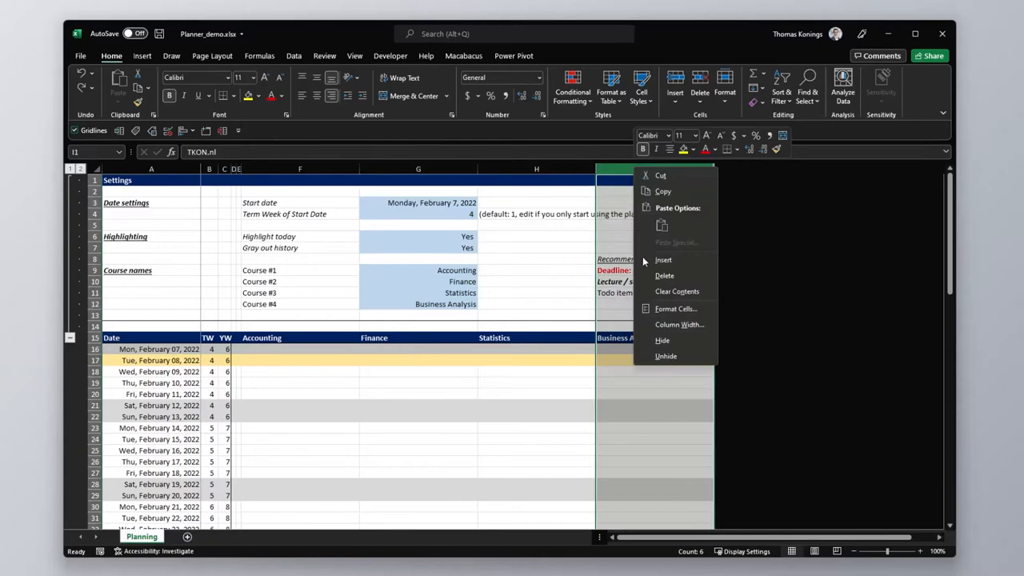
left_click(666, 355)
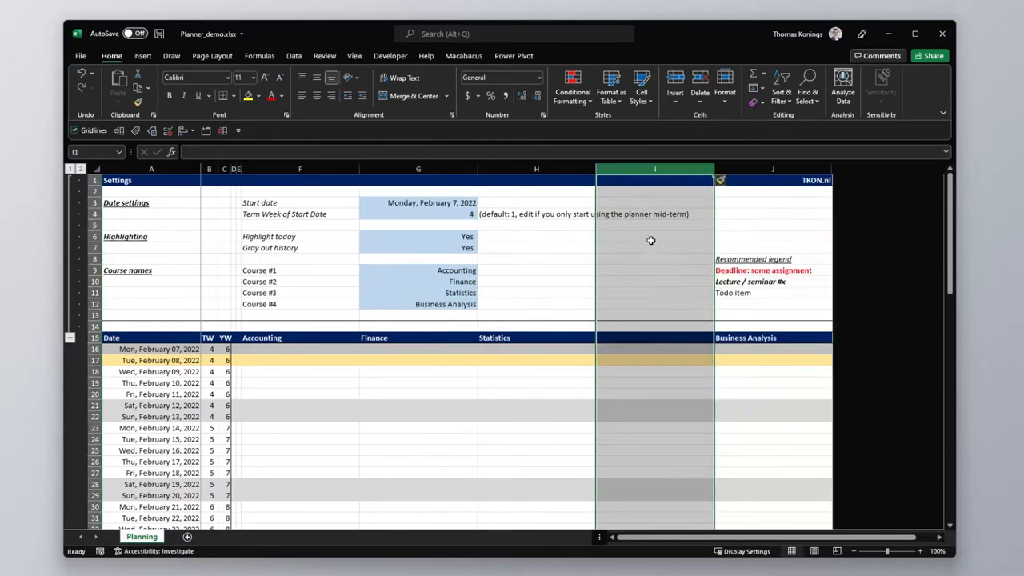
left_click(654, 337)
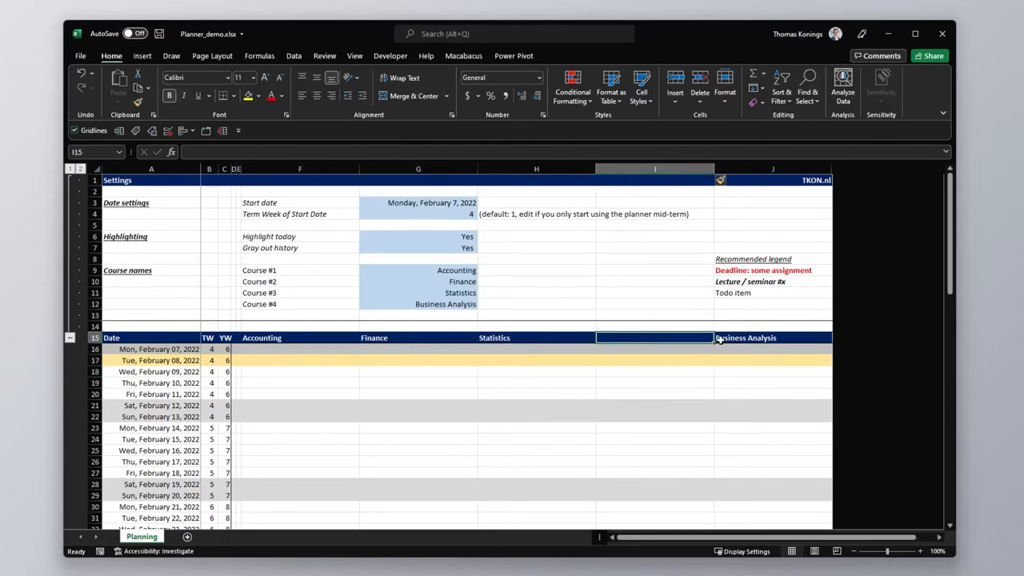
left_click(418, 304)
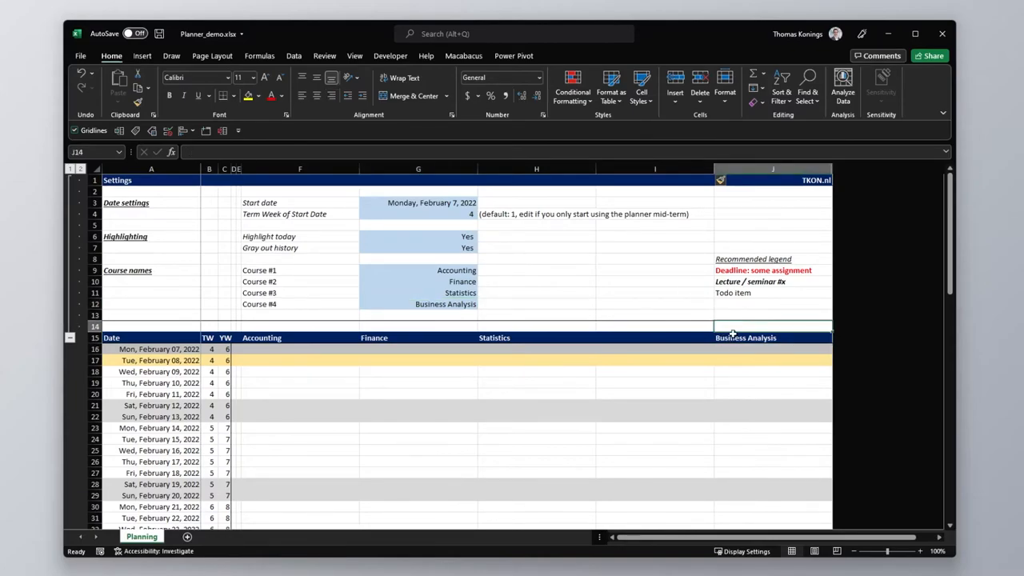
left_click(772, 337)
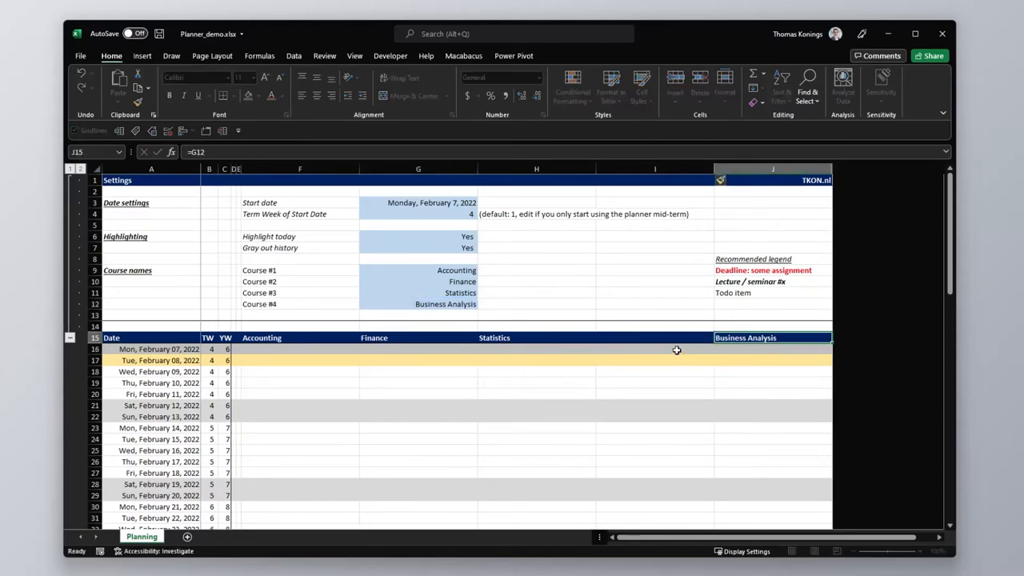
left_click(655, 338)
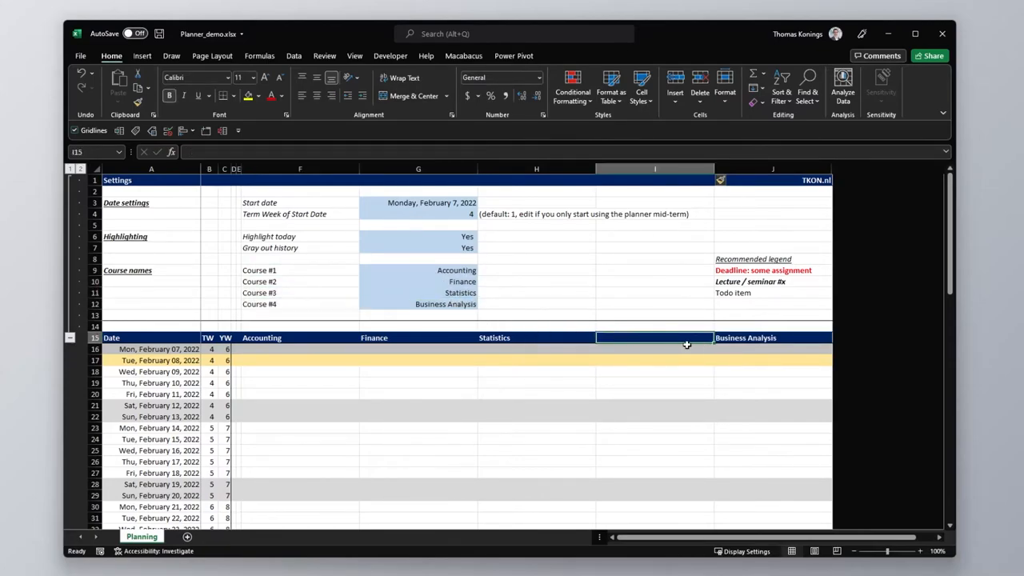
Step: Insert a course row at row 12 and enter Marketing in G12
left_click(300, 304)
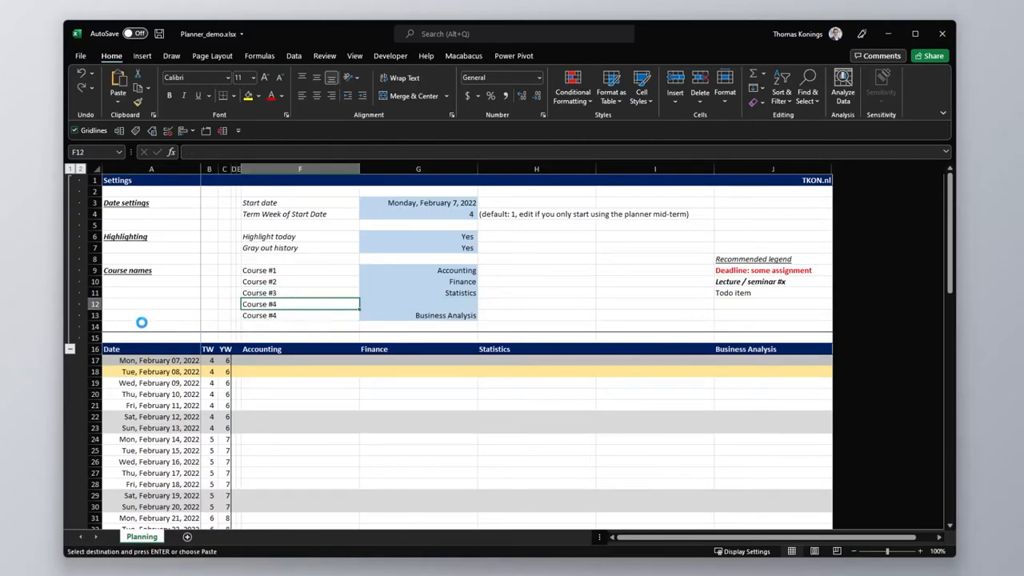
left_click(417, 304)
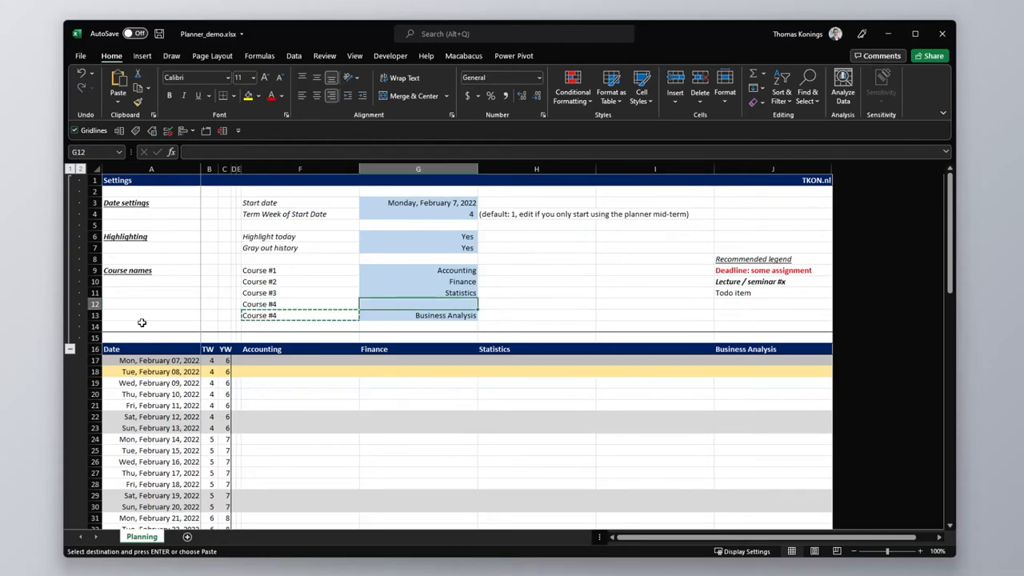
type("Marketing")
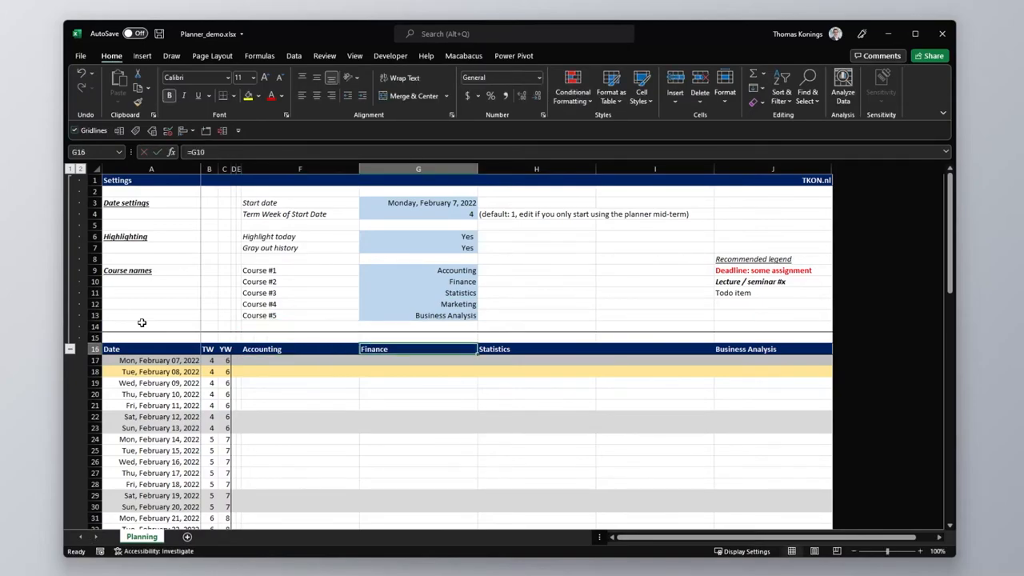
Step: Link the new column header I16 to =G12, then check the Accounting and Business Analysis header formulas
left_click(654, 348)
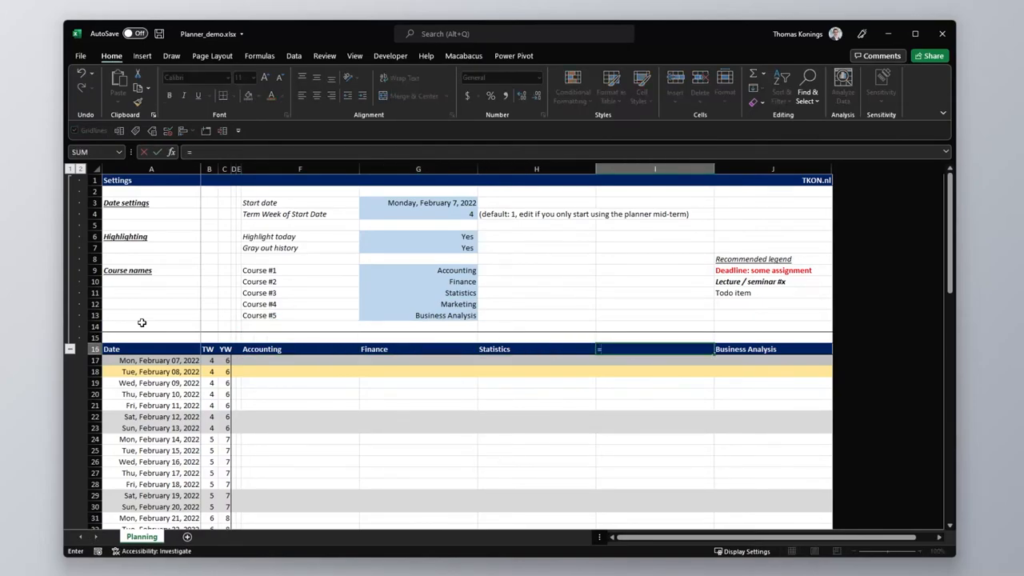
left_click(418, 304)
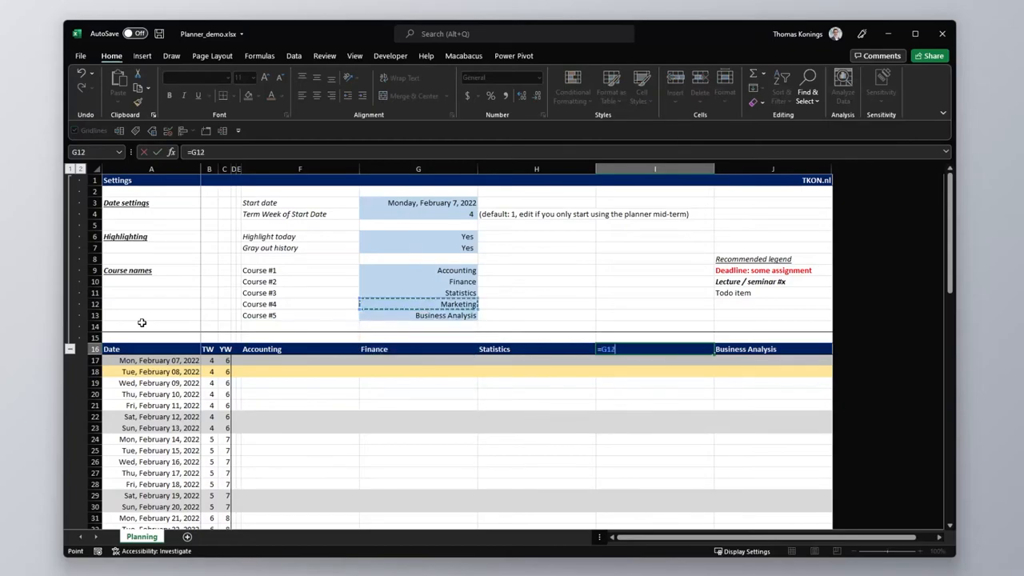
left_click(300, 349)
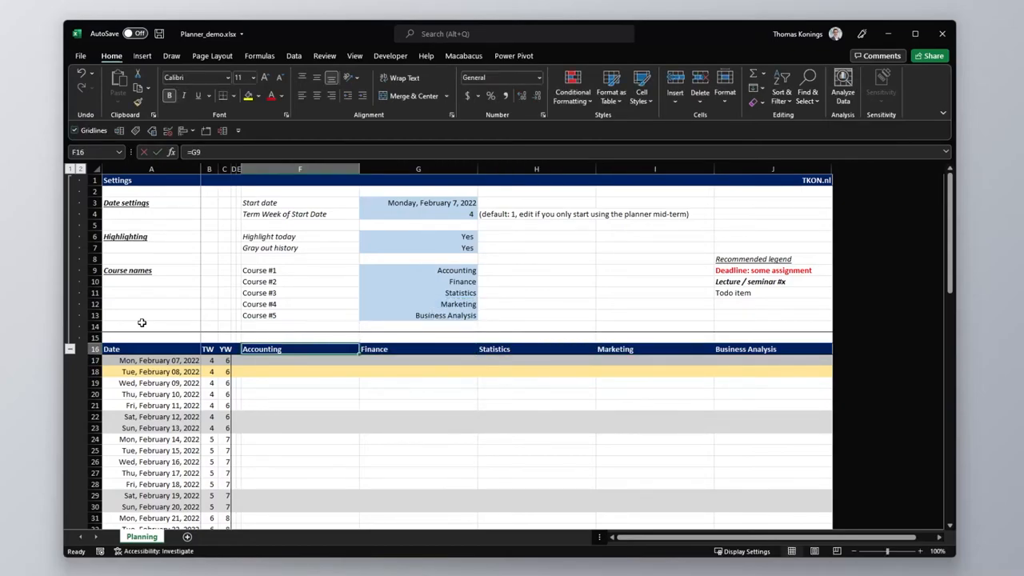
left_click(745, 349)
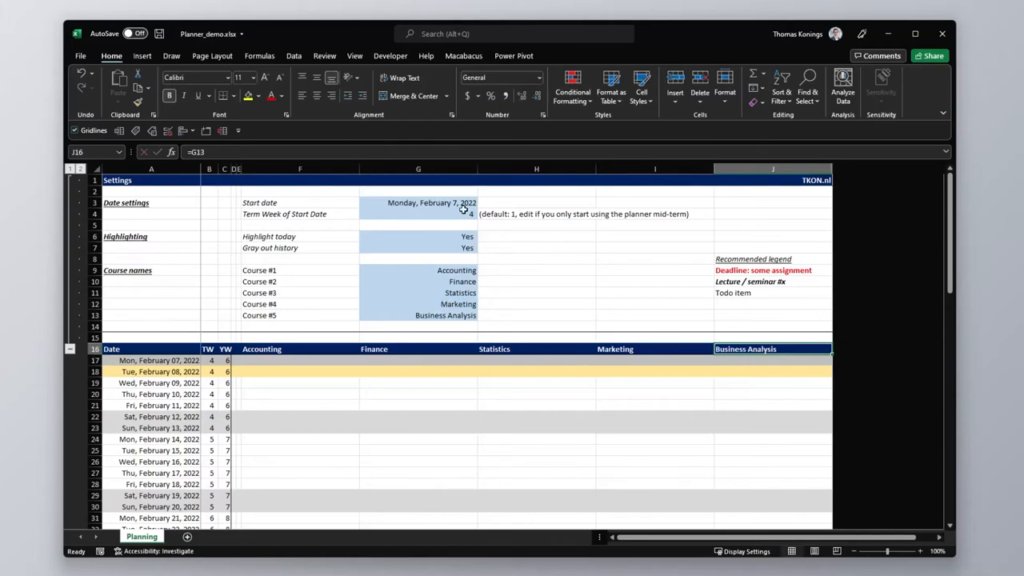
mouse_move(408, 285)
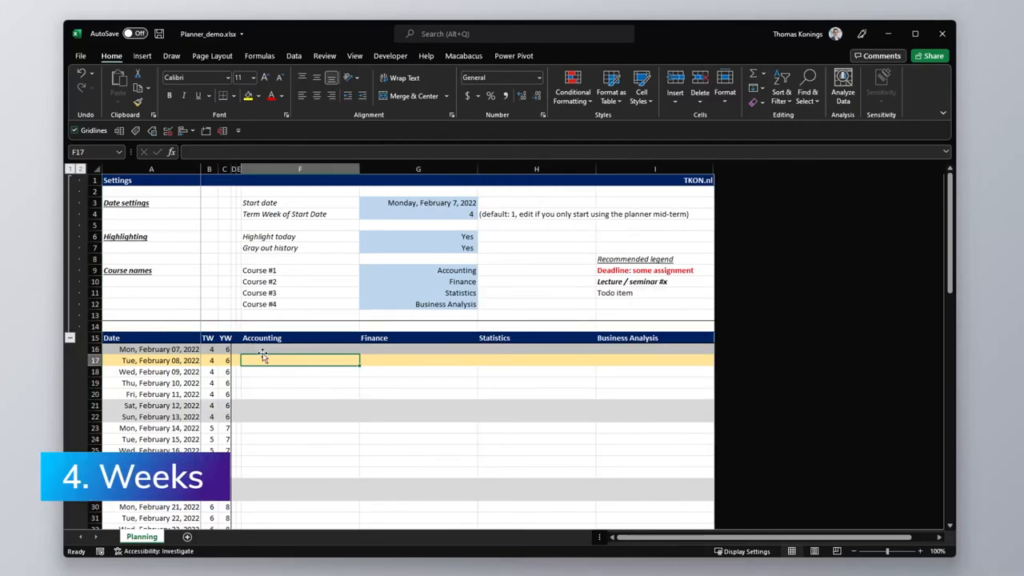
left_click(210, 349)
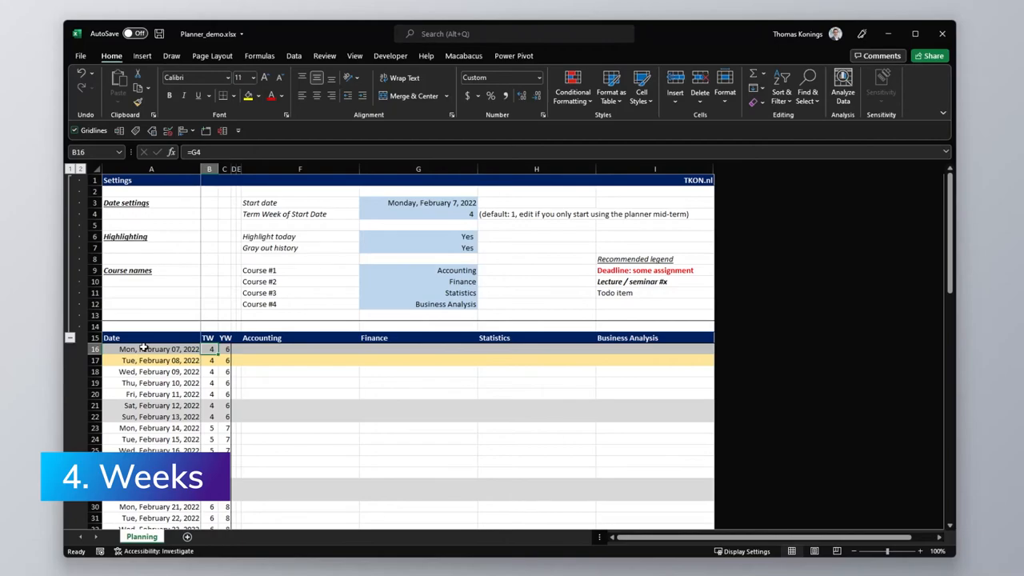
mouse_move(209, 359)
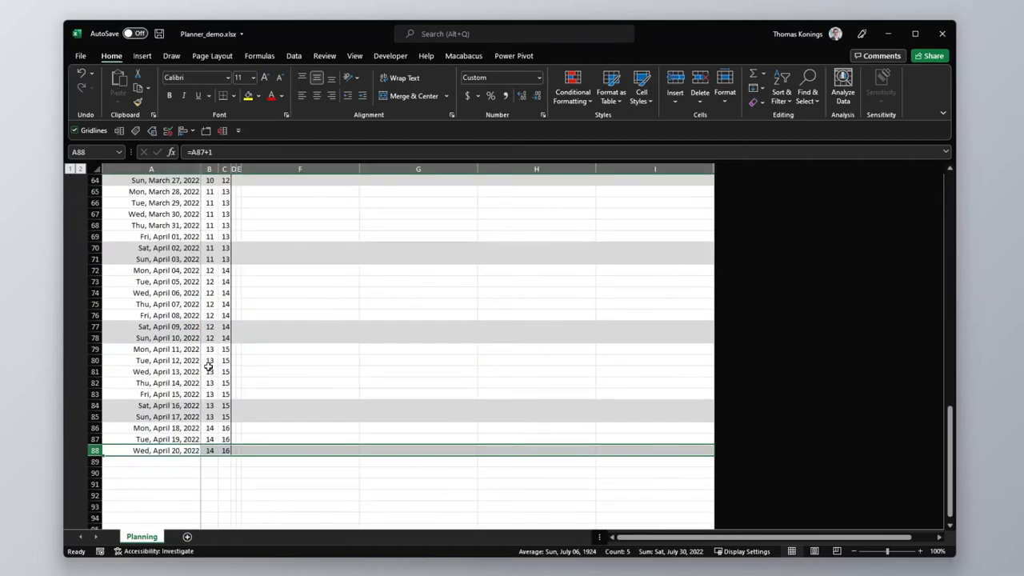
mouse_move(119, 299)
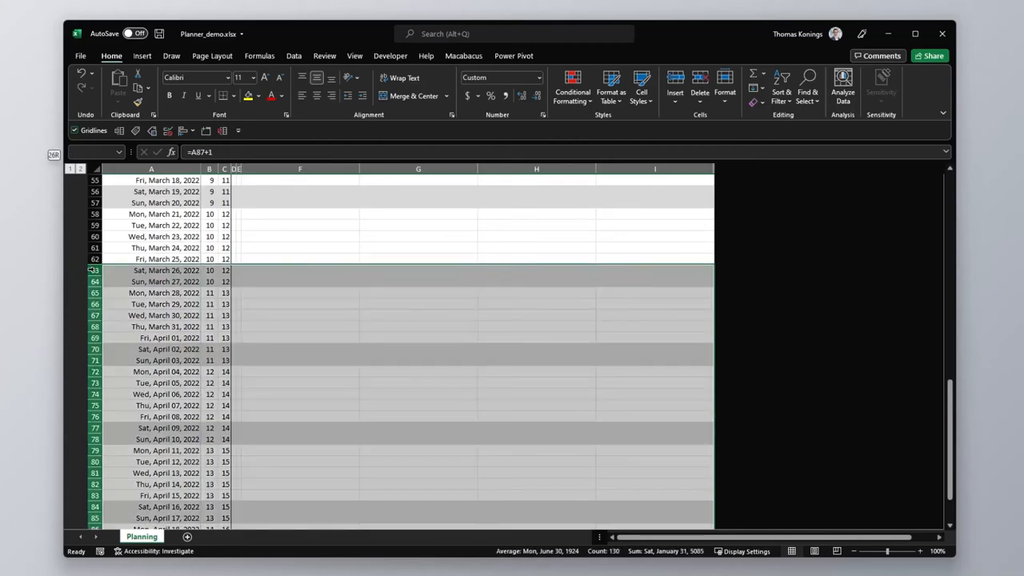
Step: Delete the selected April date rows after Friday, March 25, 2022
right_click(94, 270)
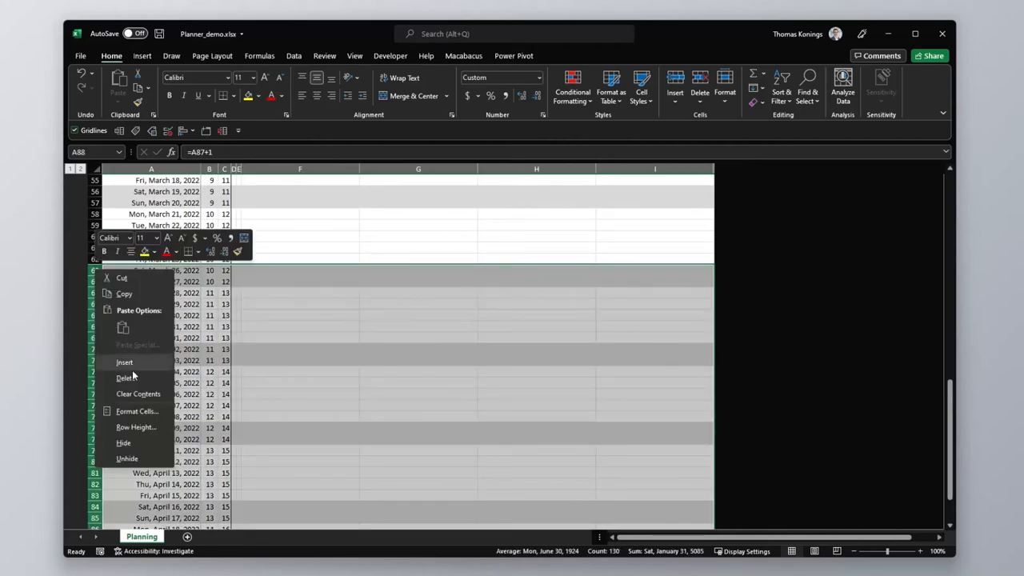
left_click(125, 378)
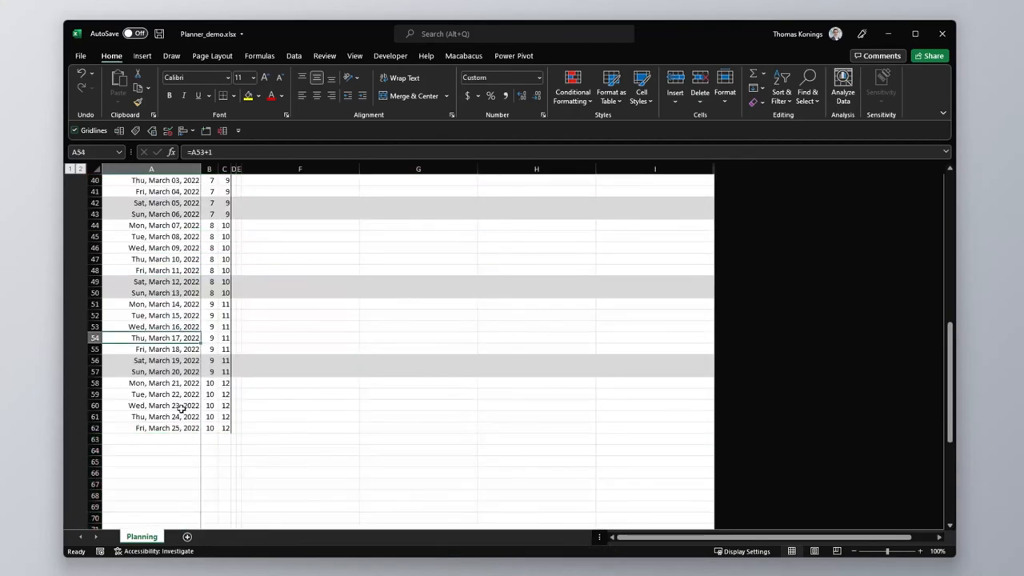
left_click(301, 394)
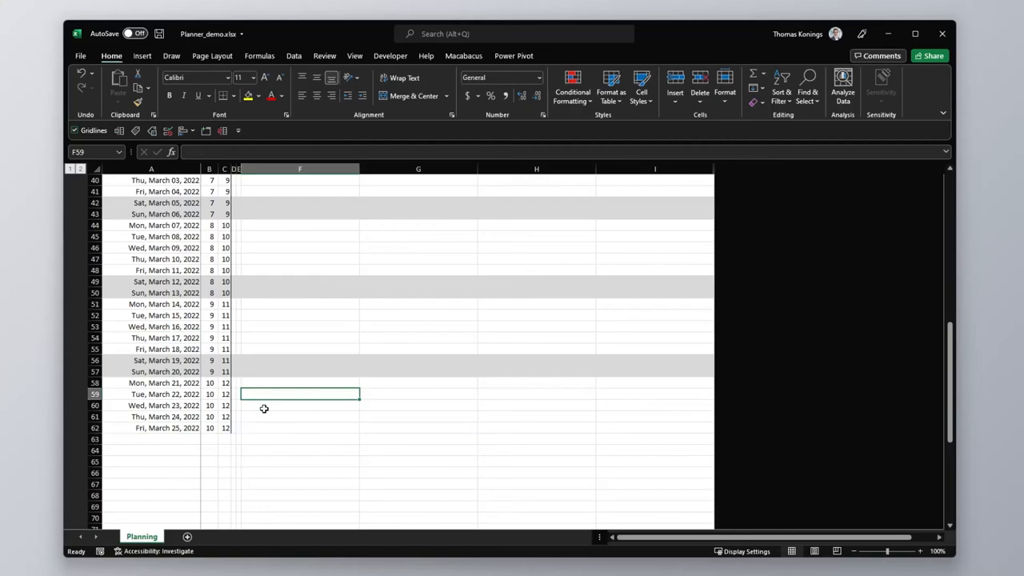
scroll("up", 3)
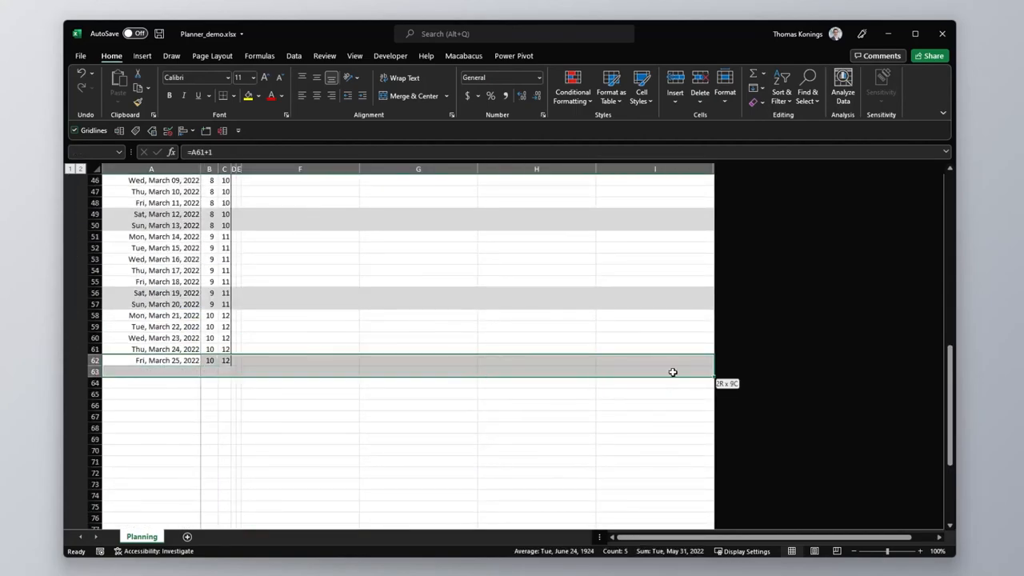
Step: Select the last date row A62:I62 and drag its fill handle downward
left_click_drag(672, 366, 534, 366)
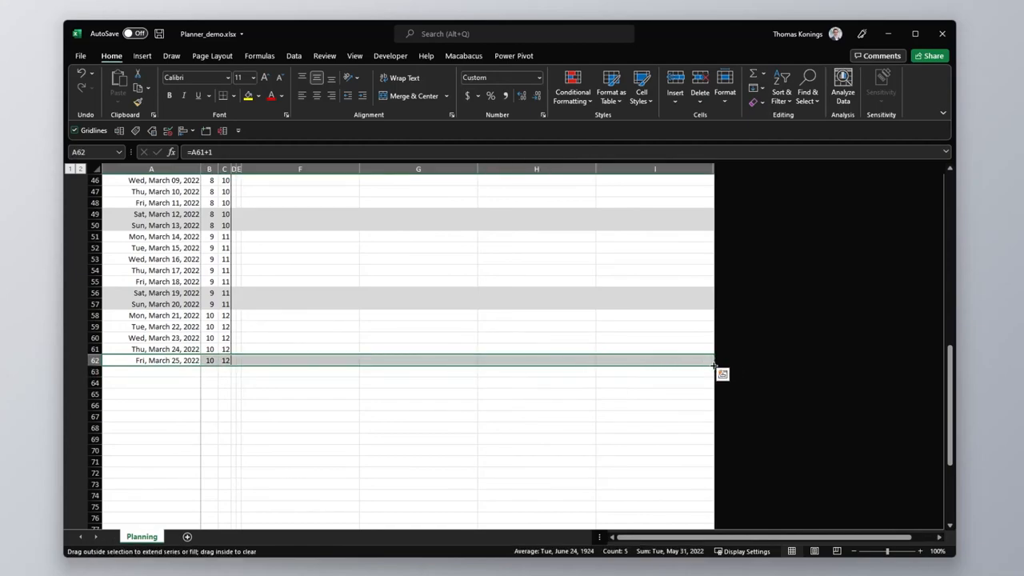
left_click_drag(713, 364, 717, 484)
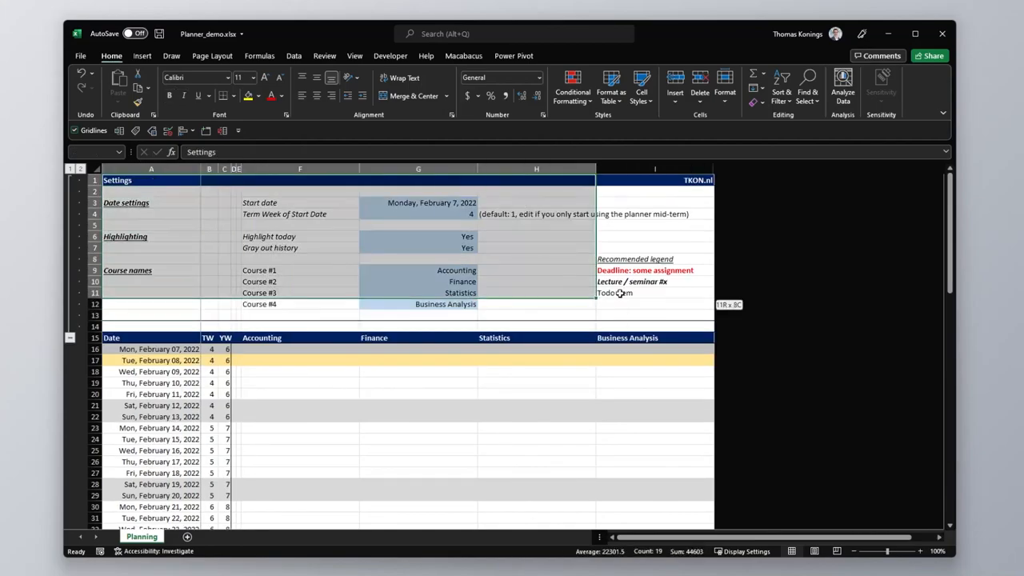
left_click(655, 315)
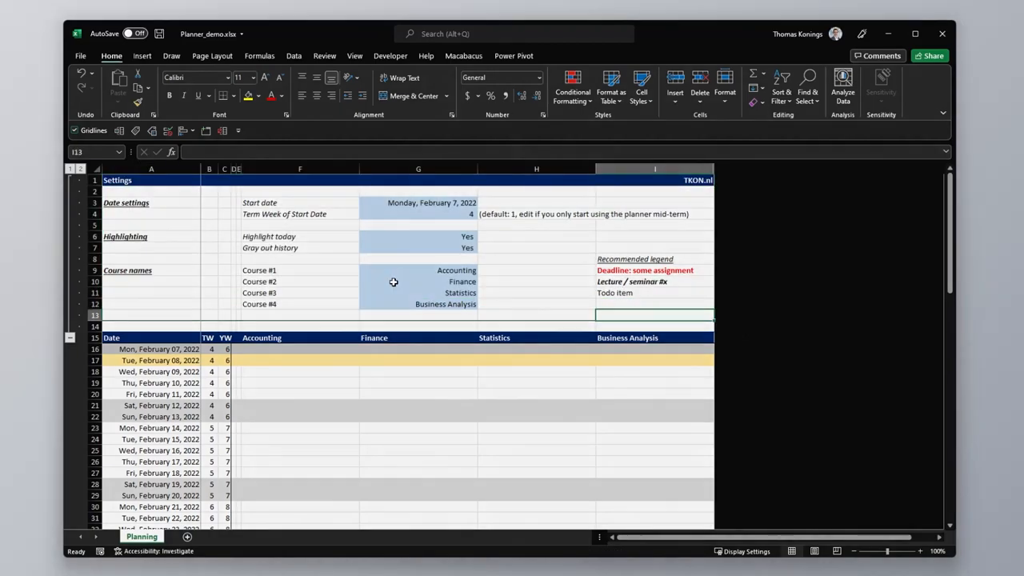